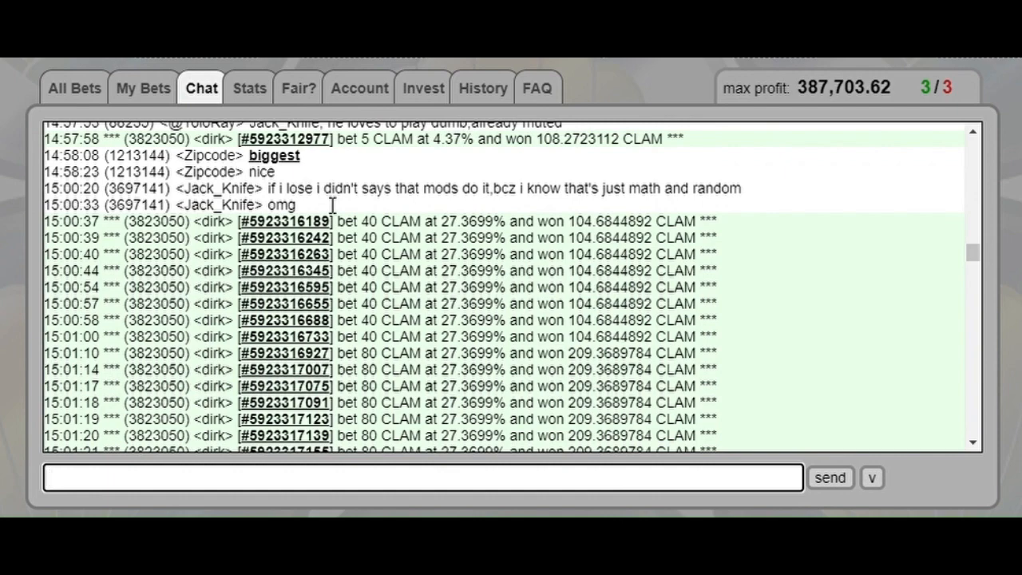
scroll(down, 3)
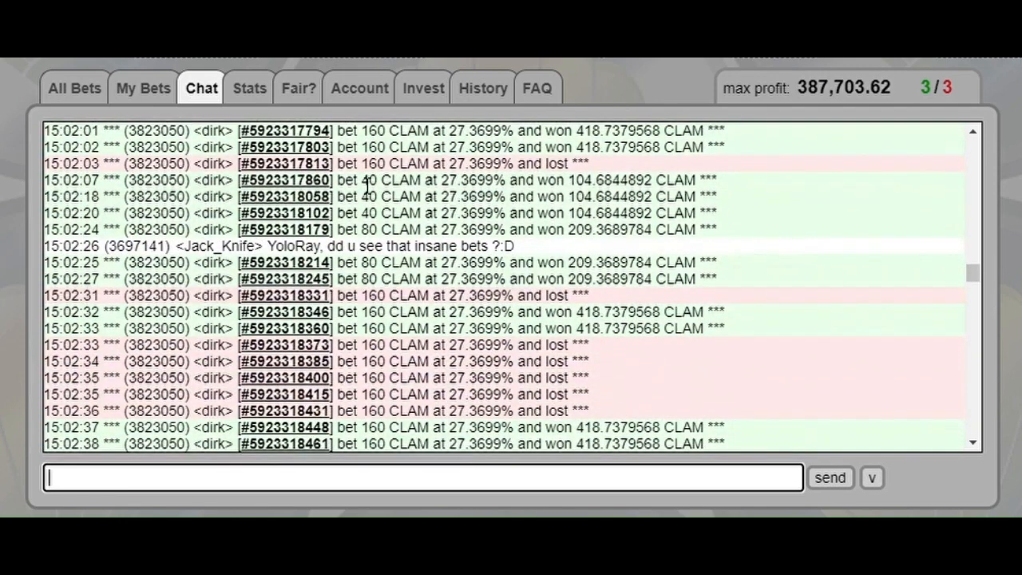
mouse_move(435, 253)
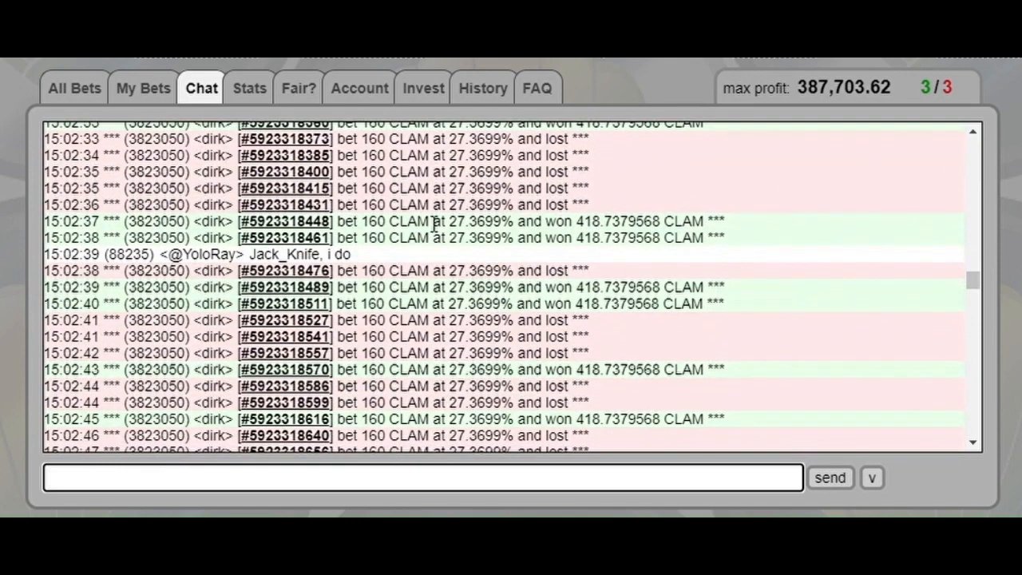
scroll(down, 3)
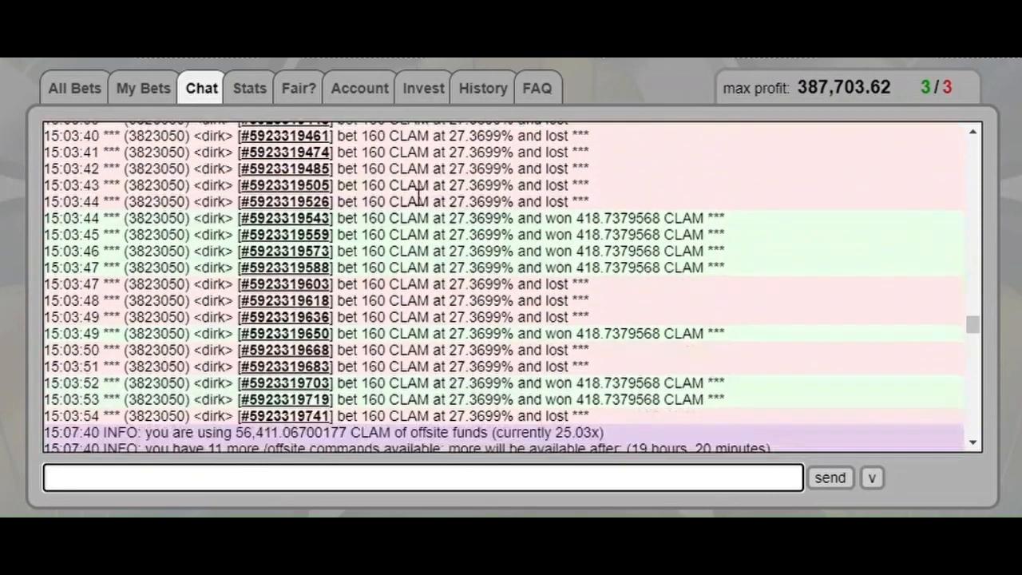
scroll(down, 3)
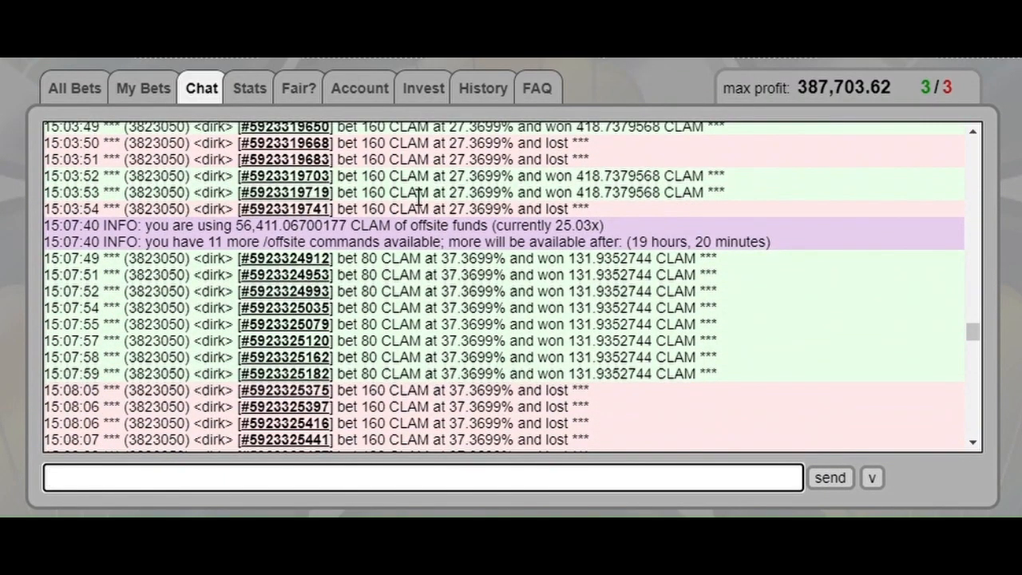
scroll(down, 3)
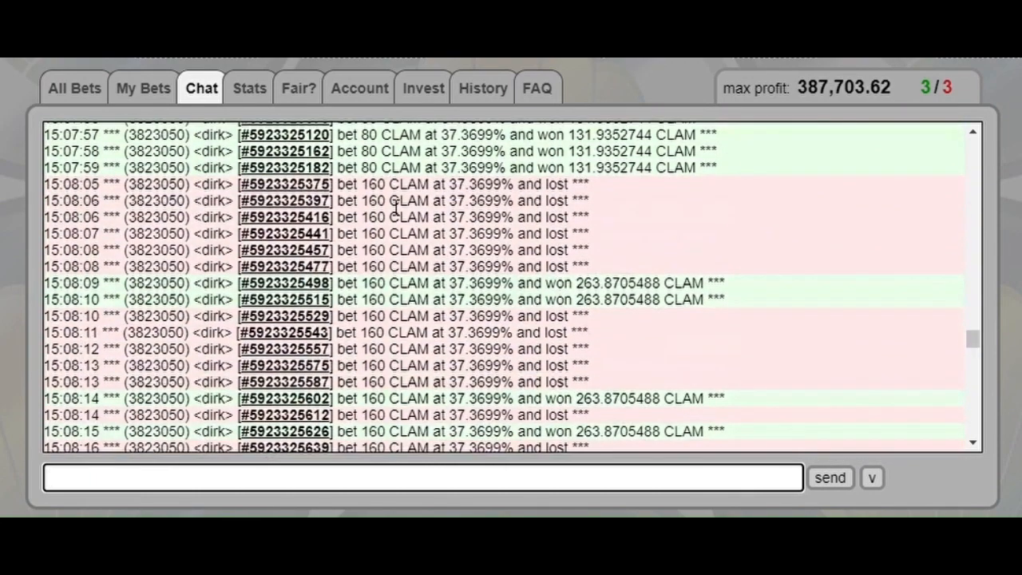
scroll(down, 3)
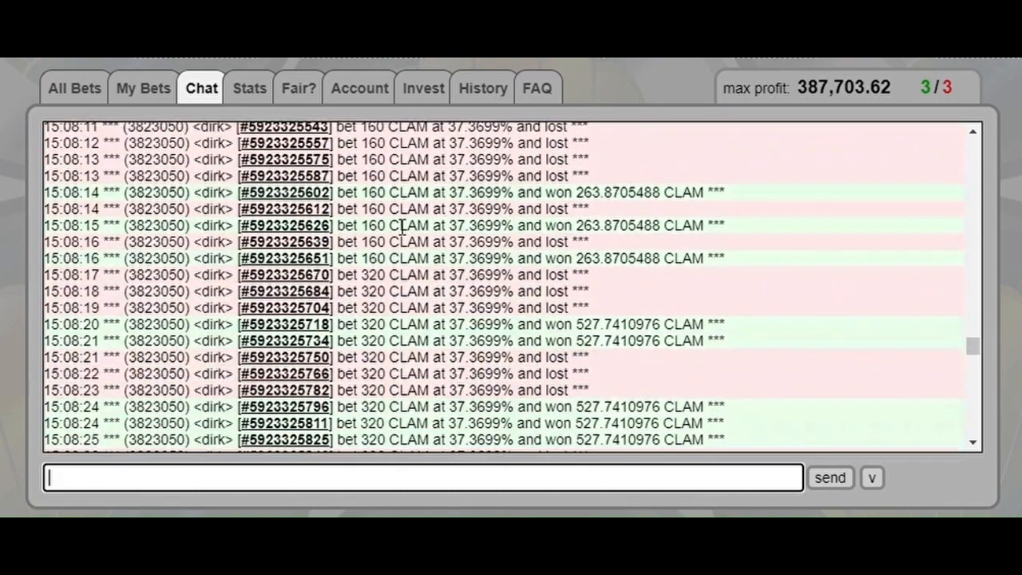
scroll(down, 3)
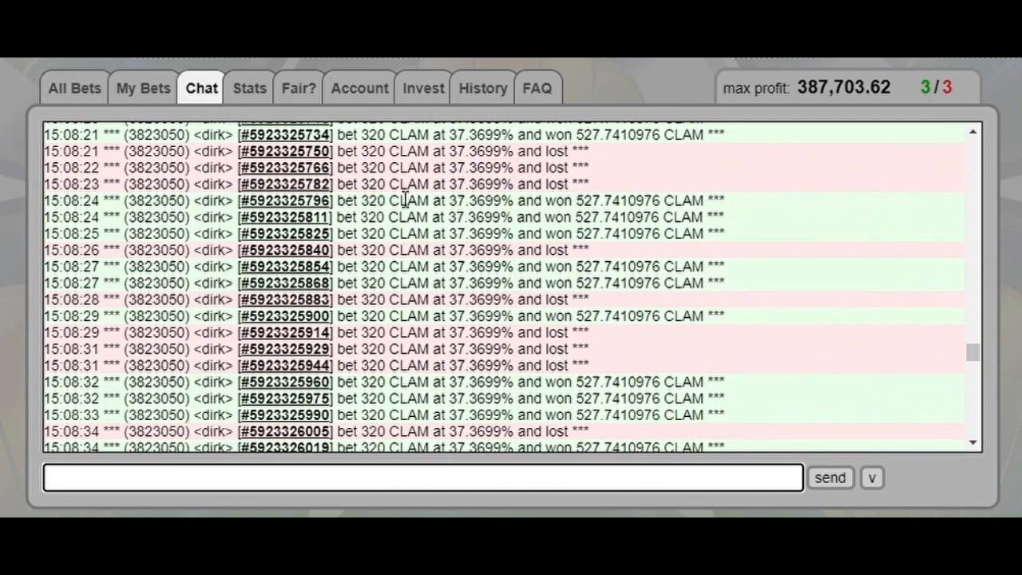
scroll(down, 3)
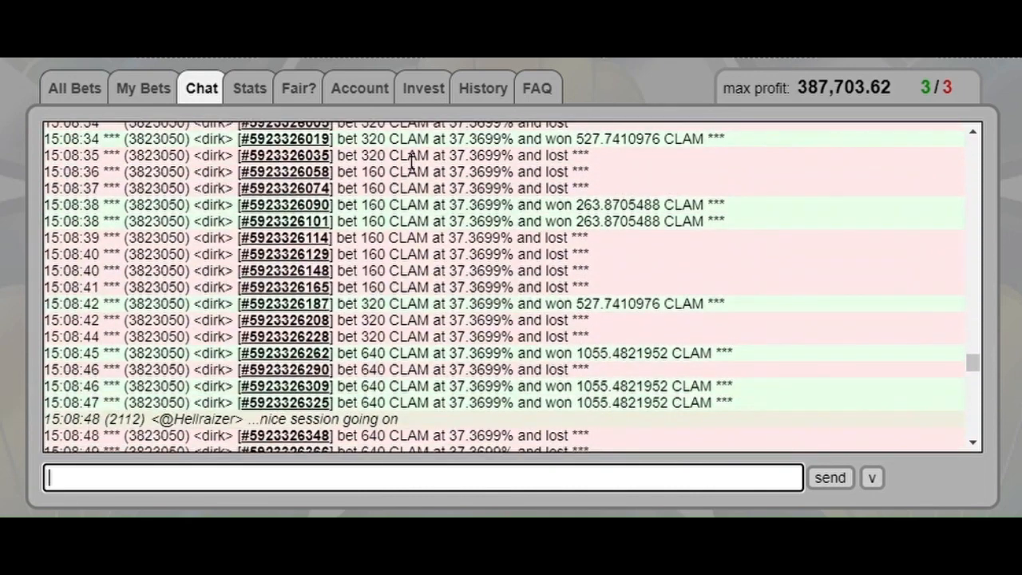
scroll(down, 3)
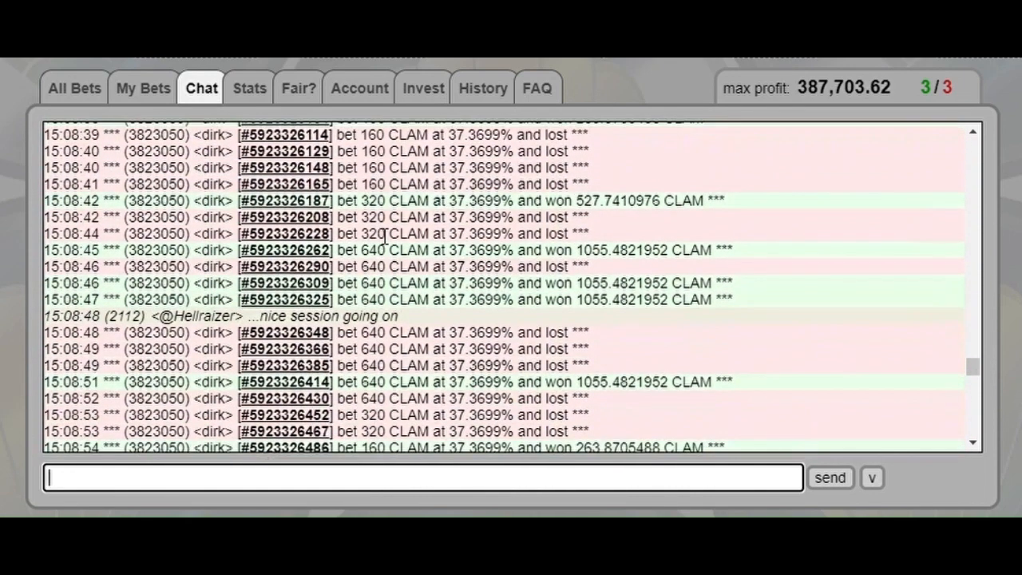
mouse_move(367, 336)
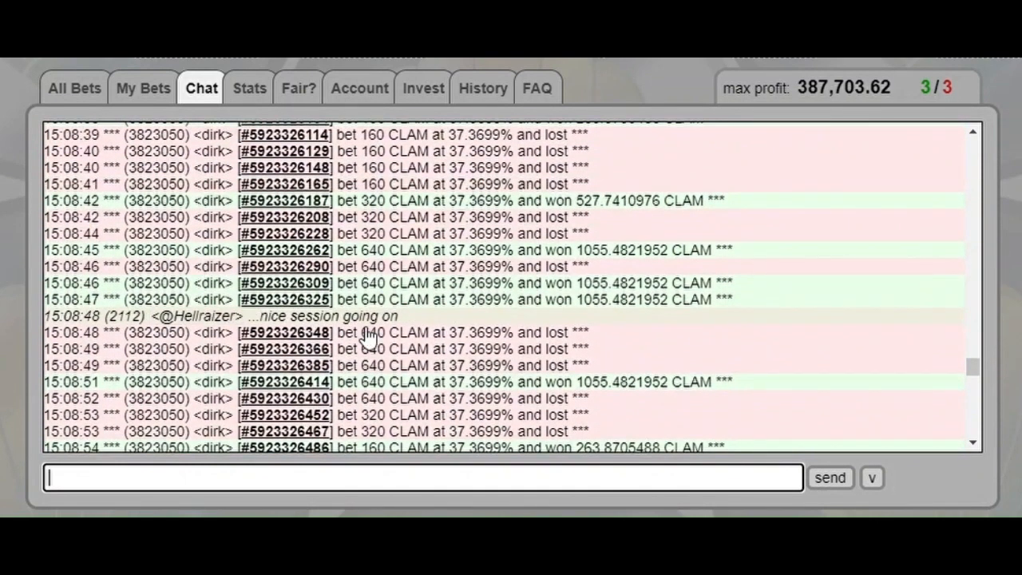
scroll(down, 3)
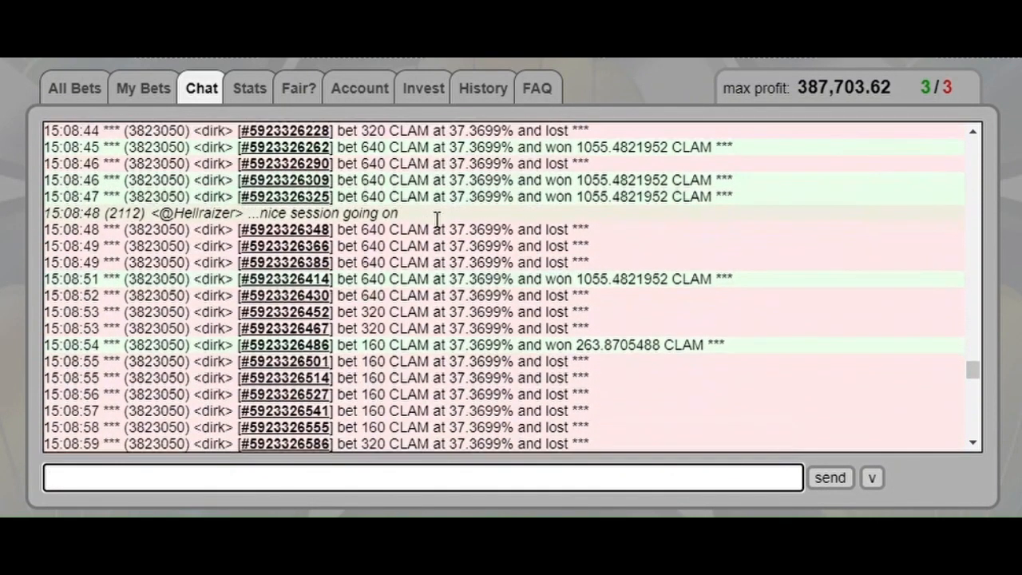
scroll(down, 3)
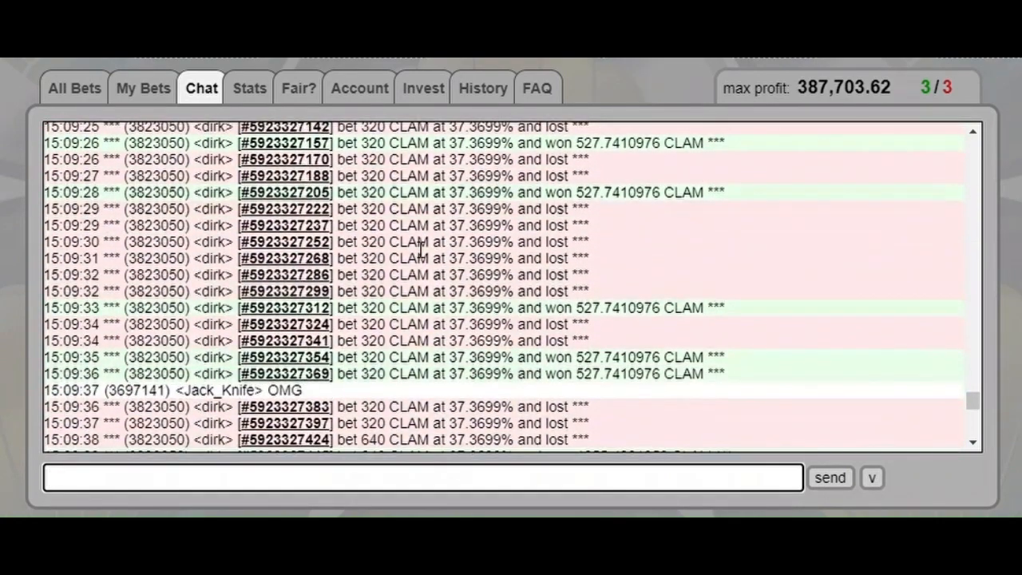
scroll(down, 3)
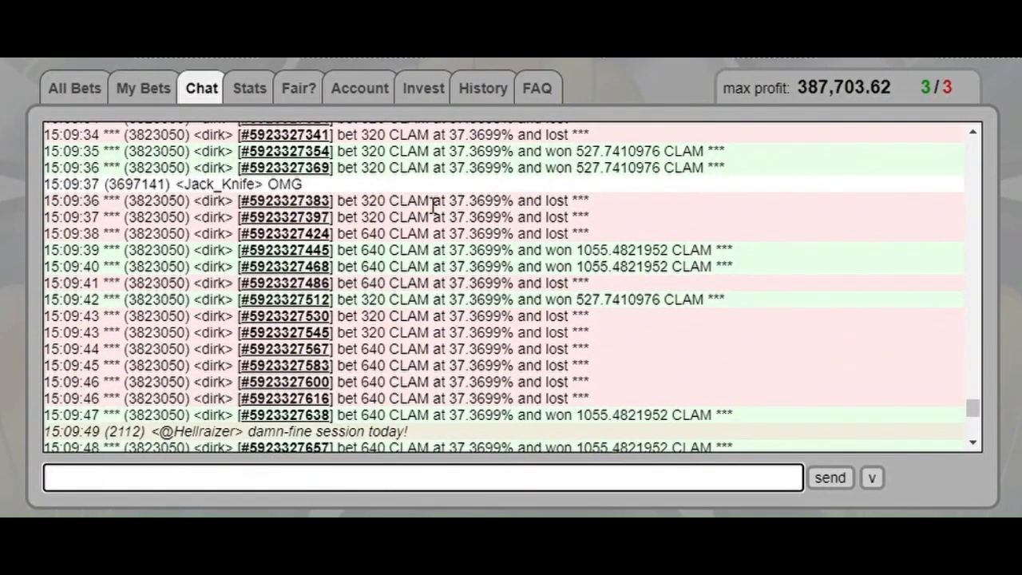
scroll(down, 3)
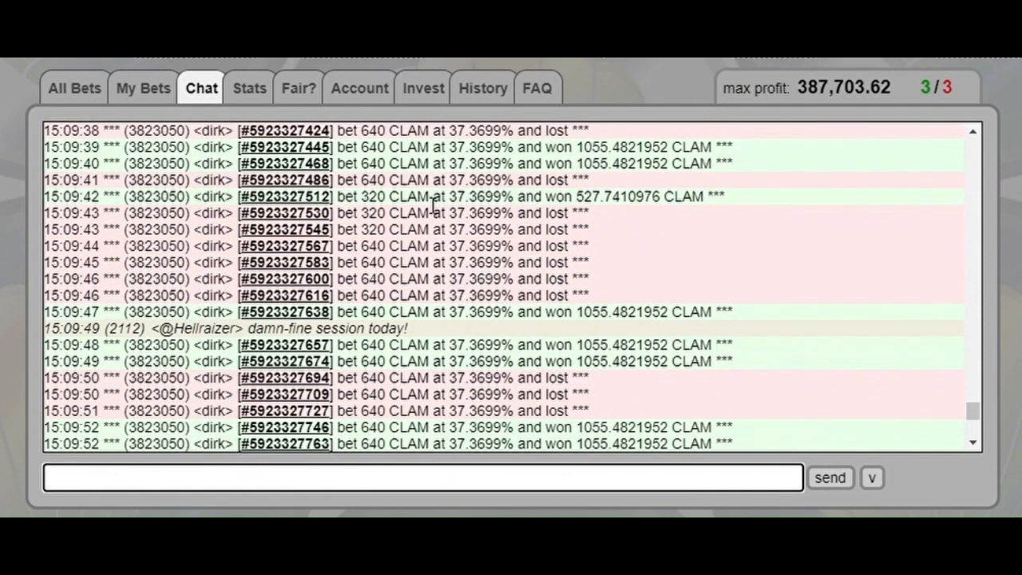
scroll(down, 3)
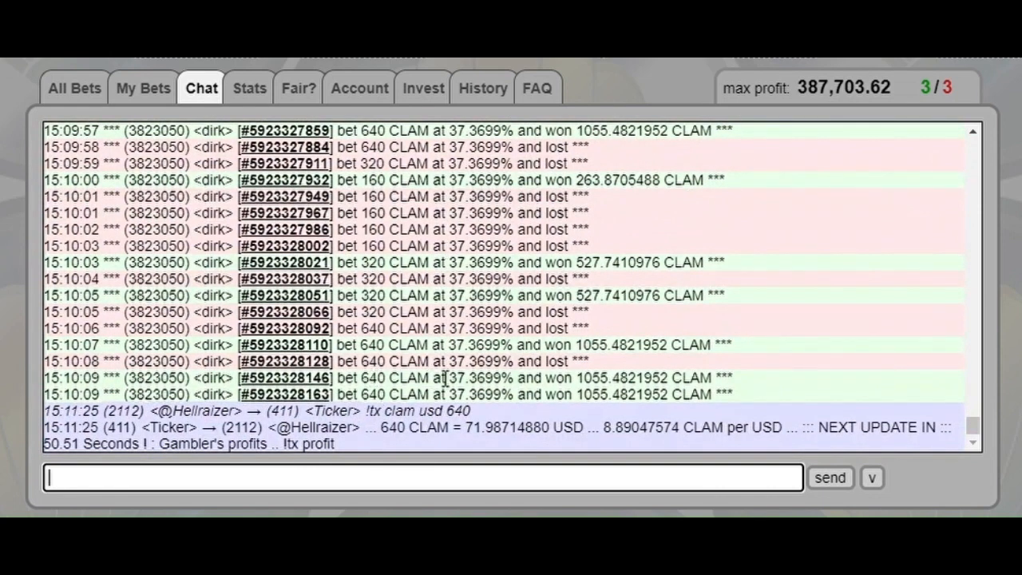
mouse_move(354, 380)
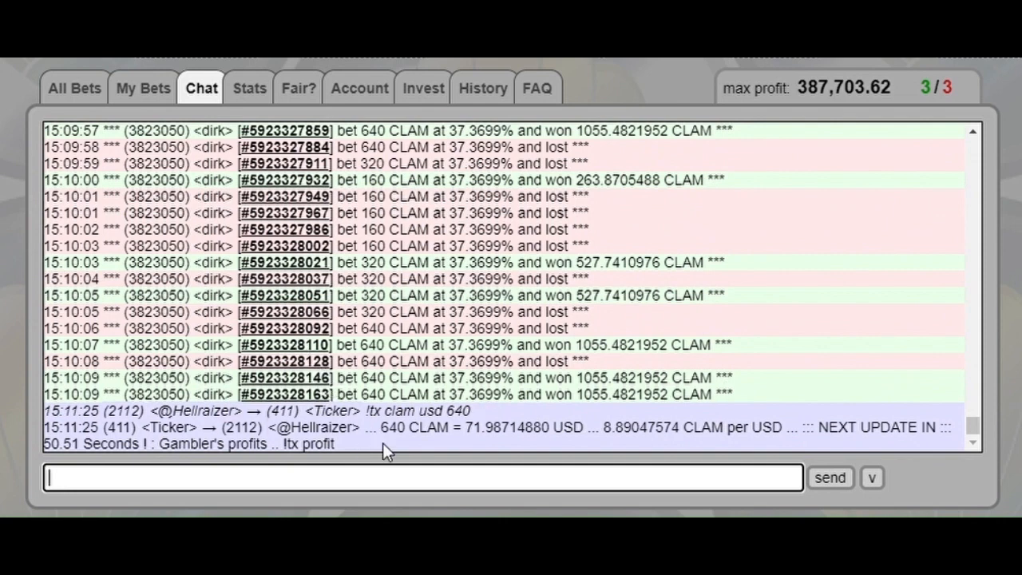
mouse_move(693, 437)
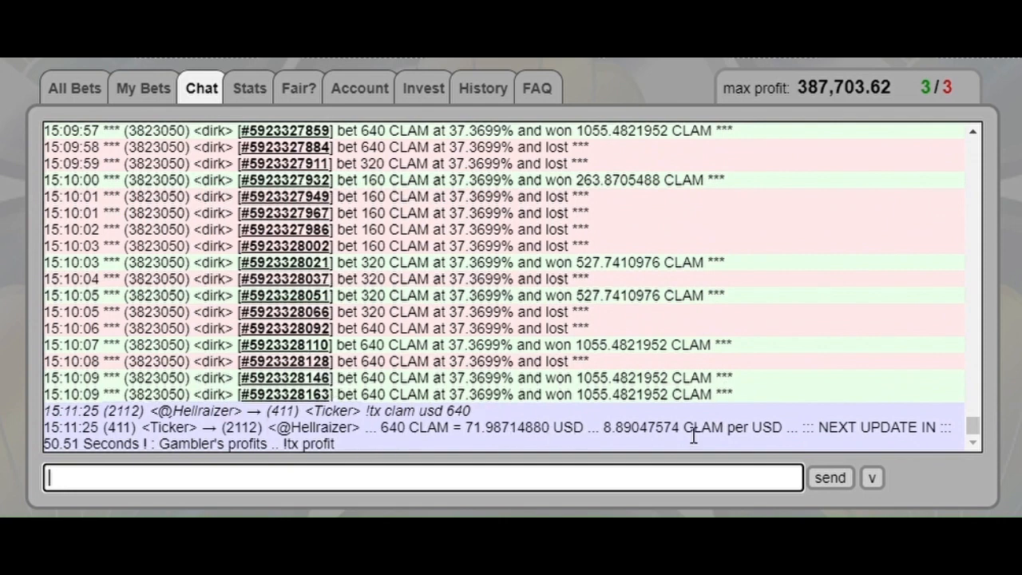